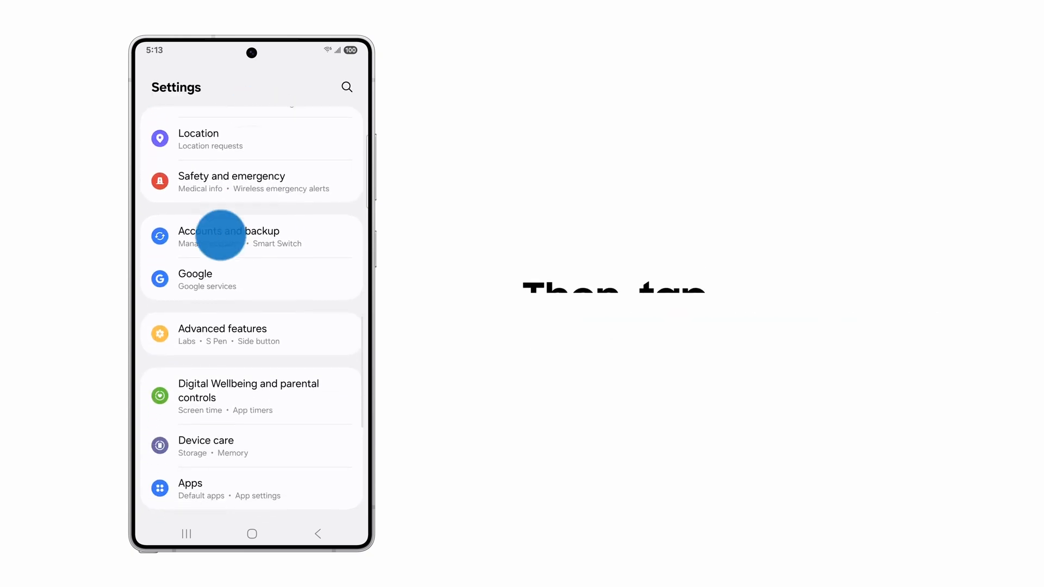
- Run a Samsung Cloud backup from Accounts and backup, then return to the main Settings list
left_click(228, 236)
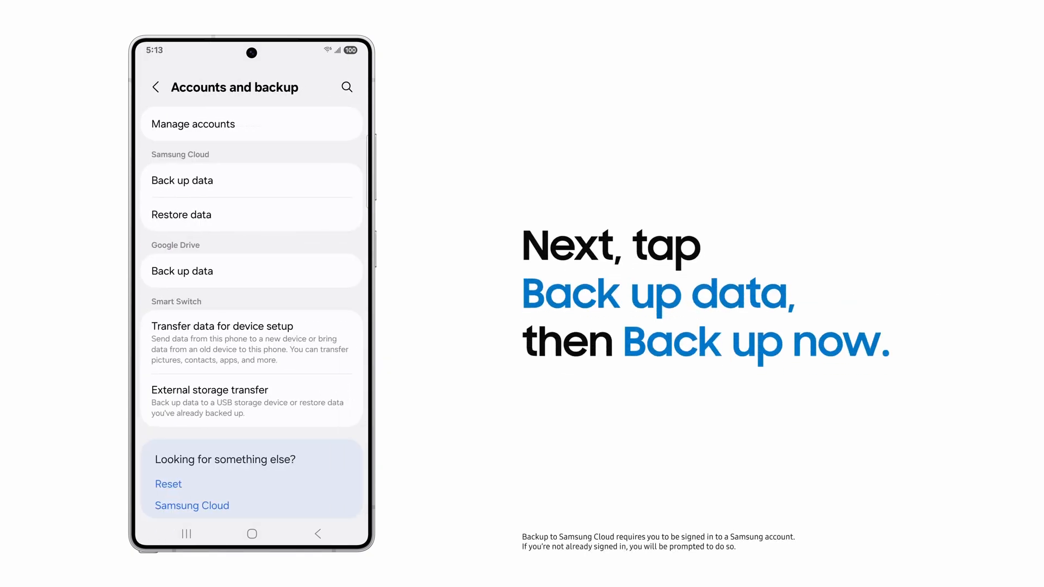
left_click(181, 180)
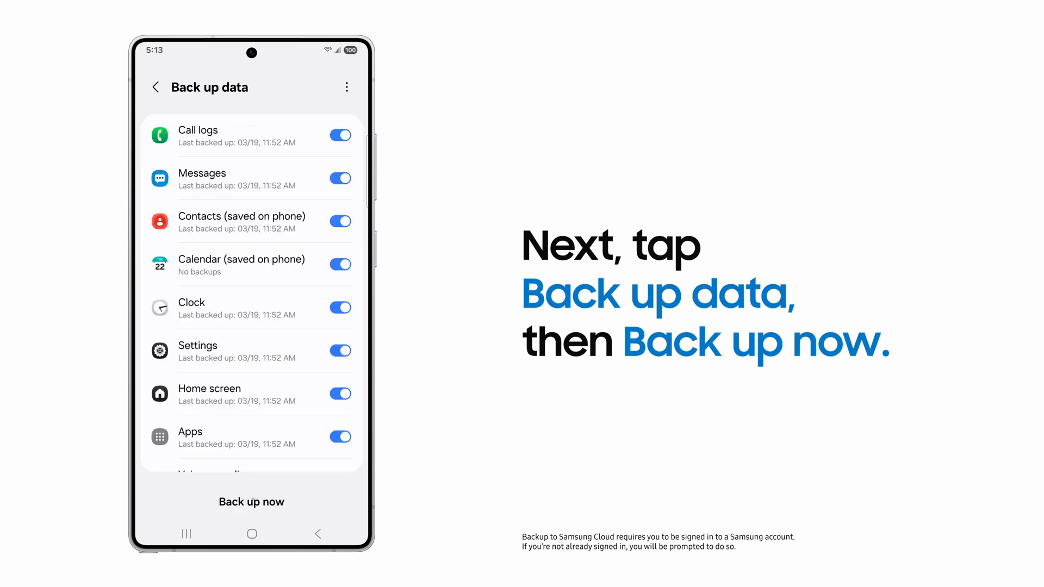
left_click(251, 502)
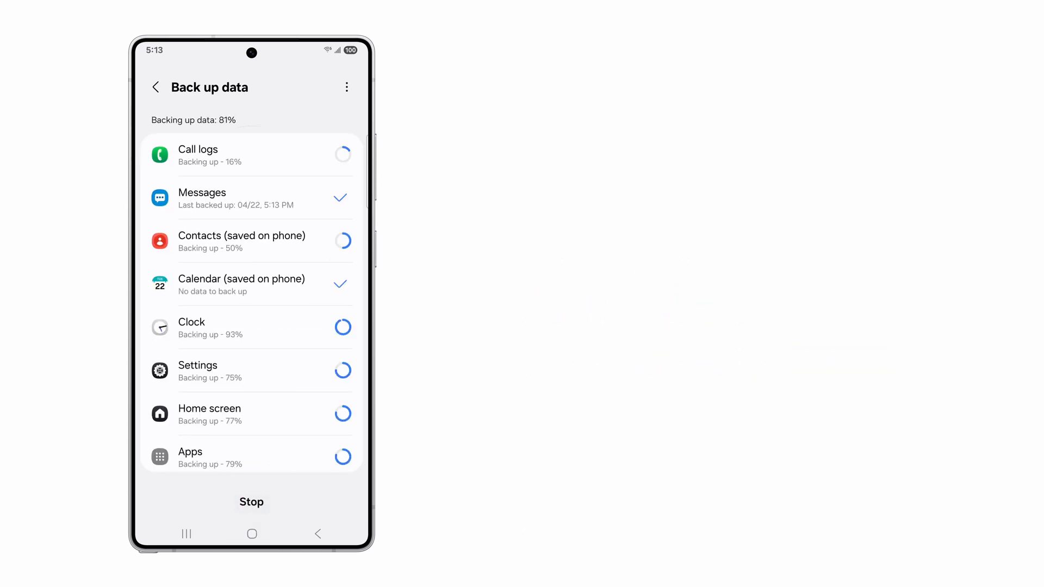
left_click(156, 87)
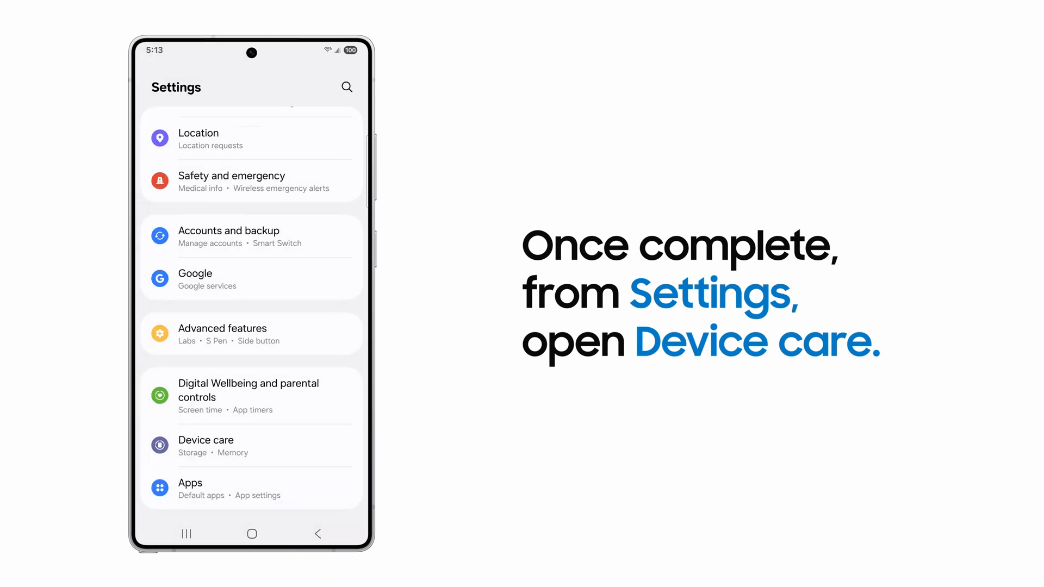
- In Device care, turn on Maintenance mode with Create log and restart kept checked
left_click(206, 440)
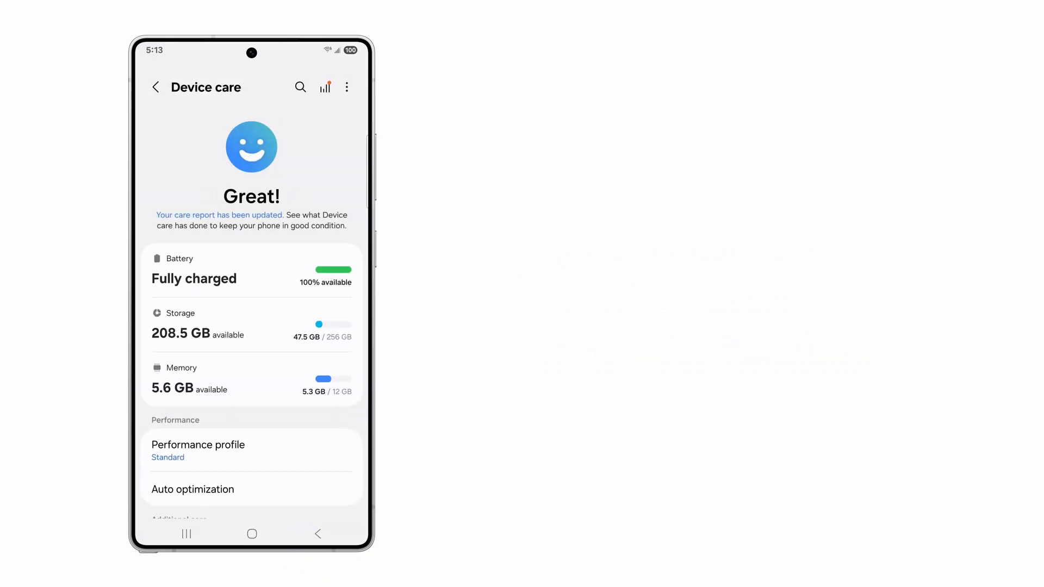
scroll("down", 3)
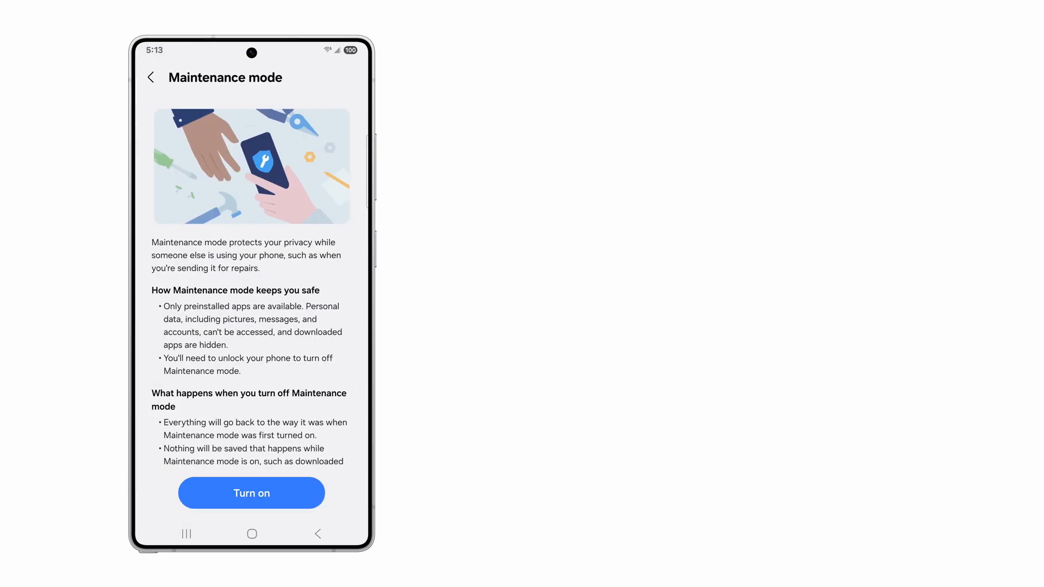
left_click(252, 493)
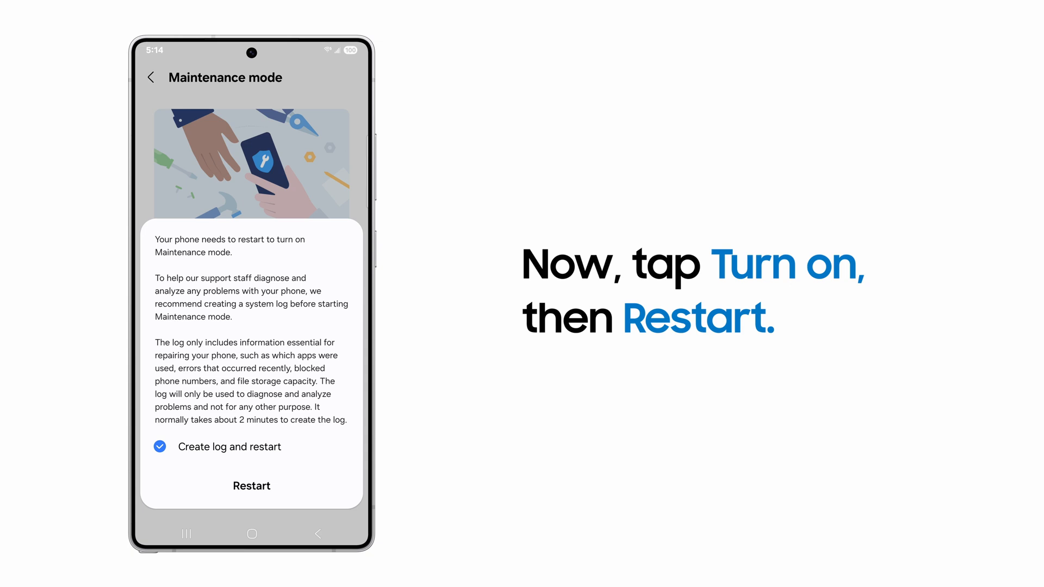
left_click(251, 485)
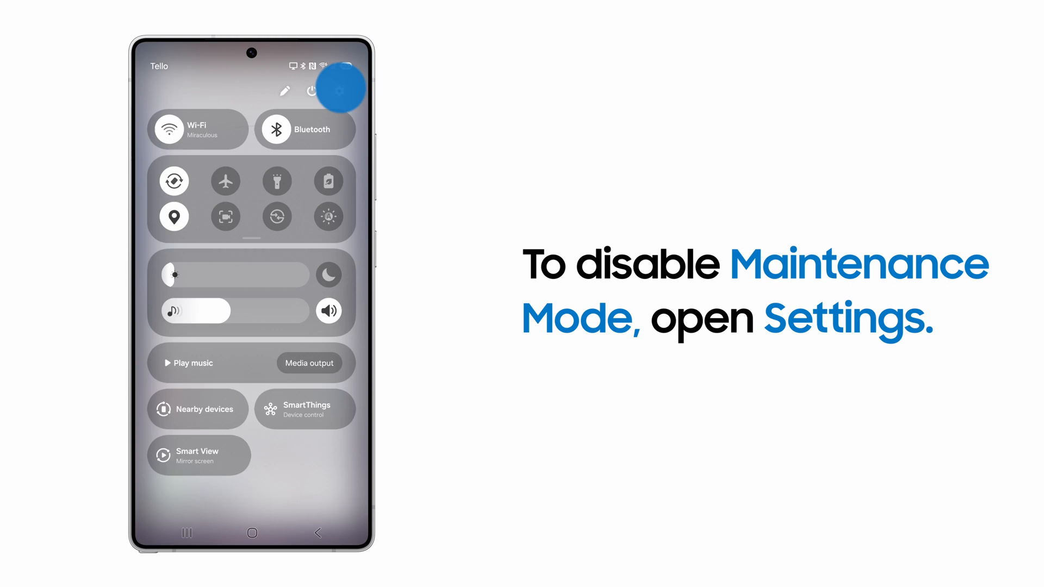
- From the quick panel's Settings, reach Device care's Maintenance mode page and choose Exit
left_click(340, 87)
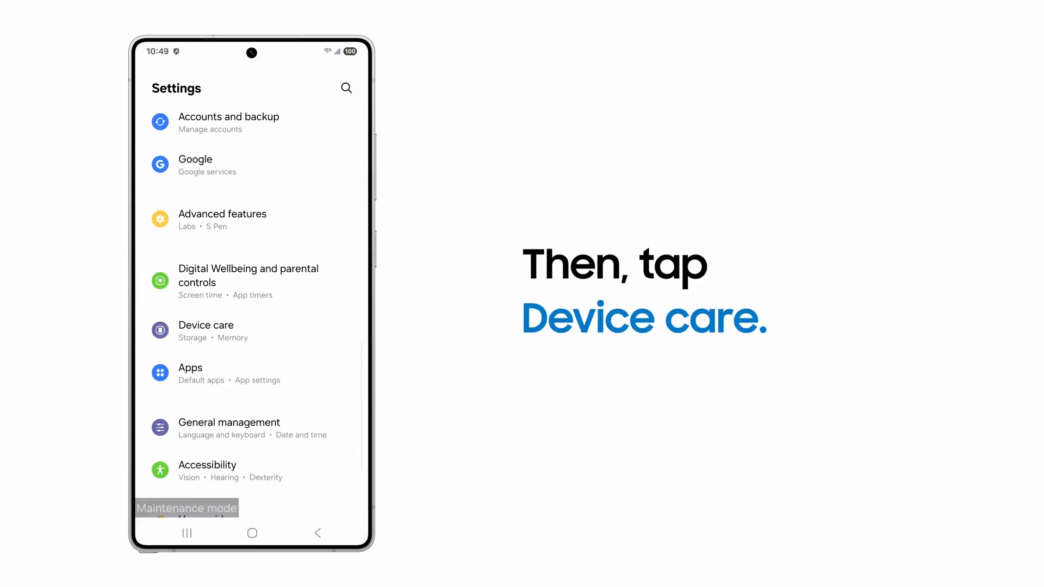
left_click(205, 331)
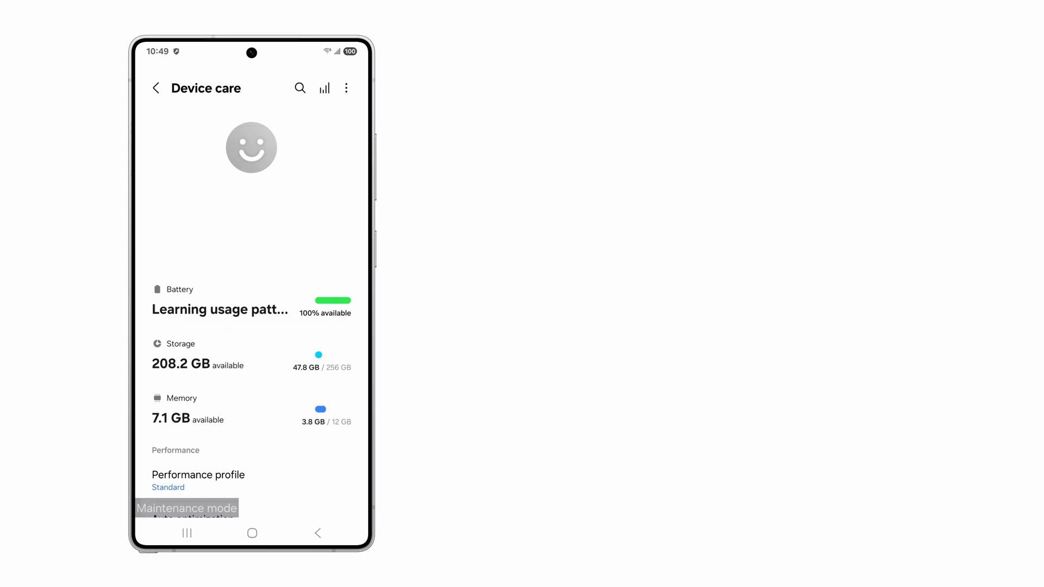
scroll("down", 3)
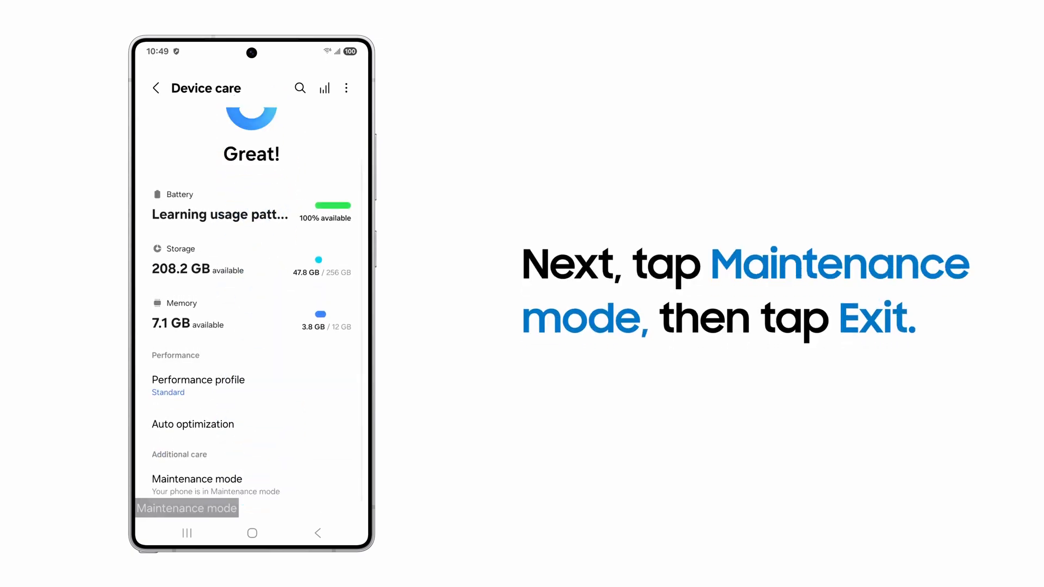
left_click(197, 479)
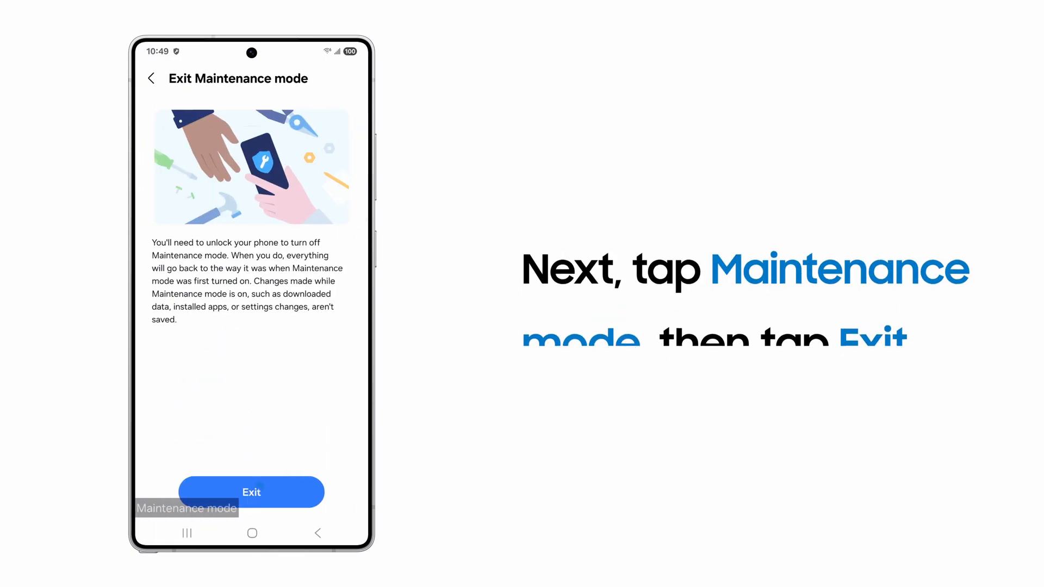
left_click(251, 491)
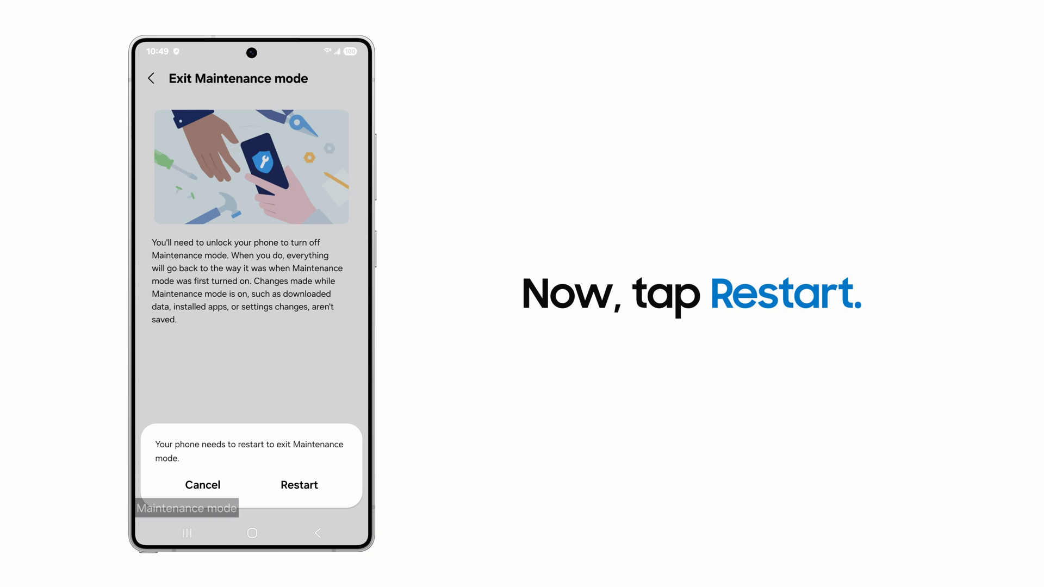
- Confirm the restart out of Maintenance mode and enter the current PIN to verify identity
left_click(298, 485)
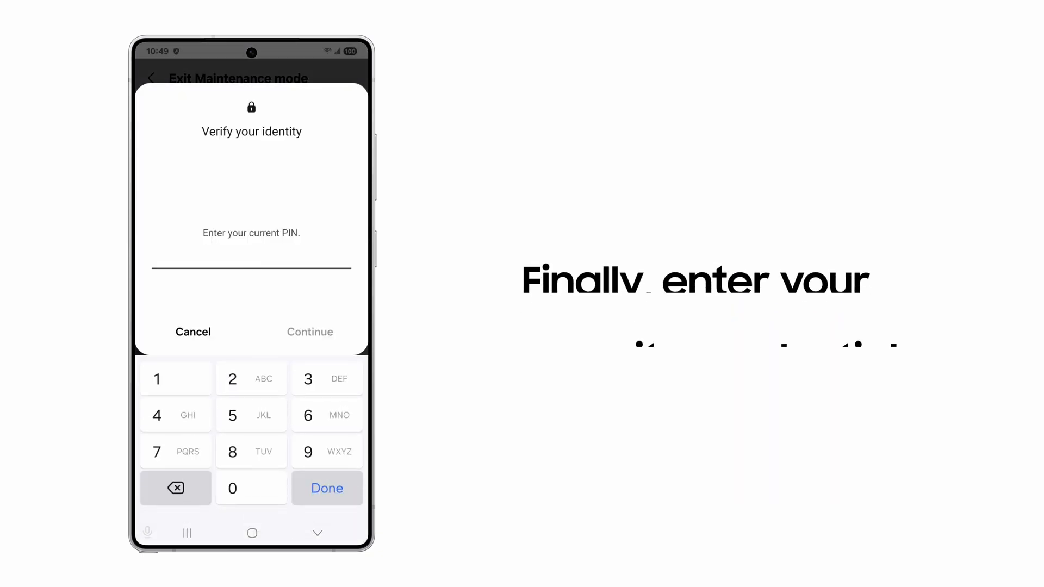
left_click(328, 414)
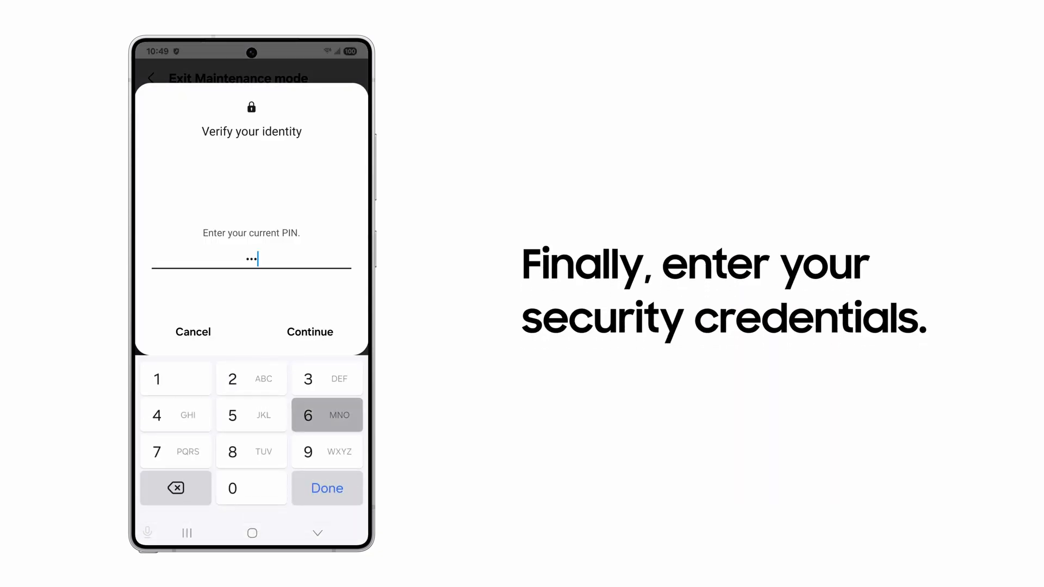